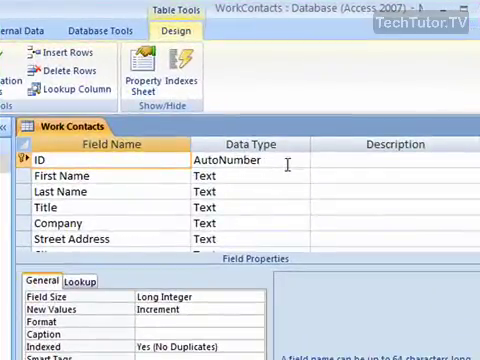
# Open the First Name field's Data Type drop-down to list the available data types
pyautogui.click(300, 177)
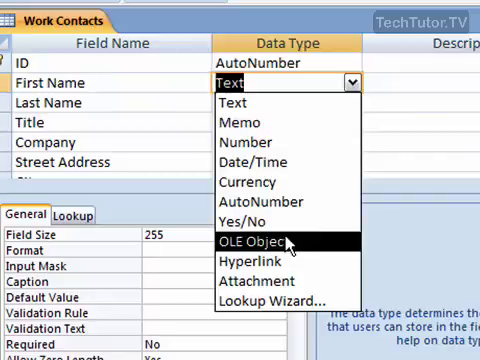
pyautogui.moveTo(260, 260)
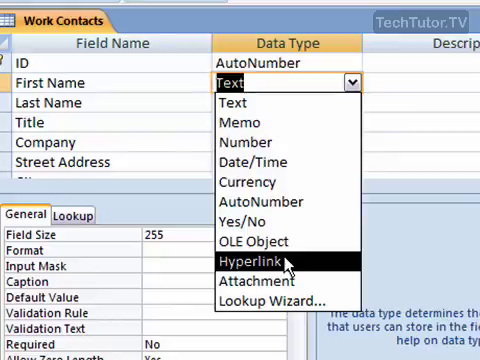
pyautogui.moveTo(280, 282)
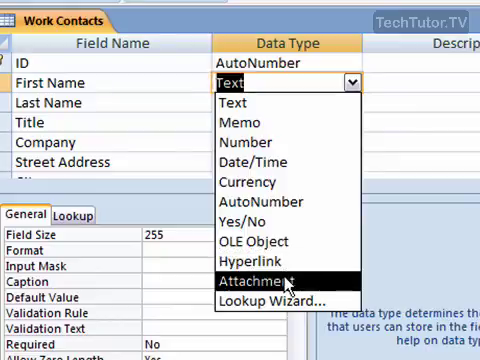